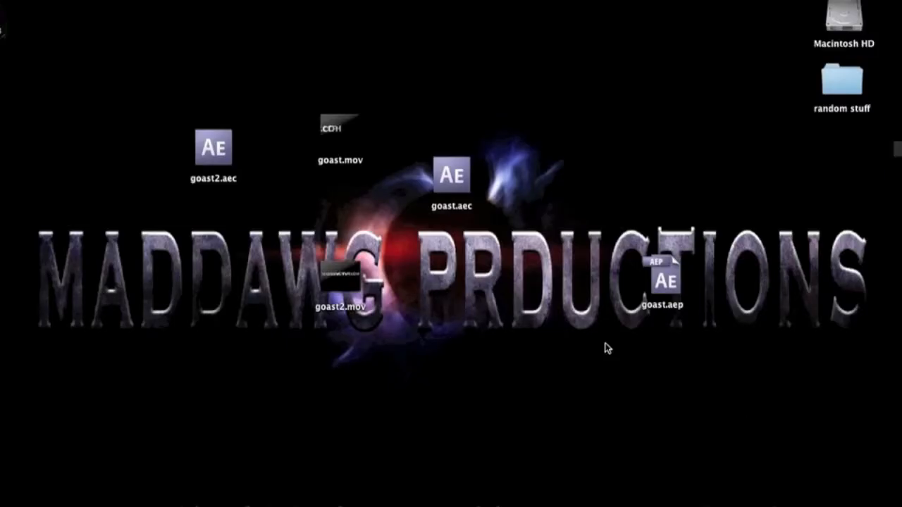
{"action": "mouse_move", "coordinate": [655, 356]}
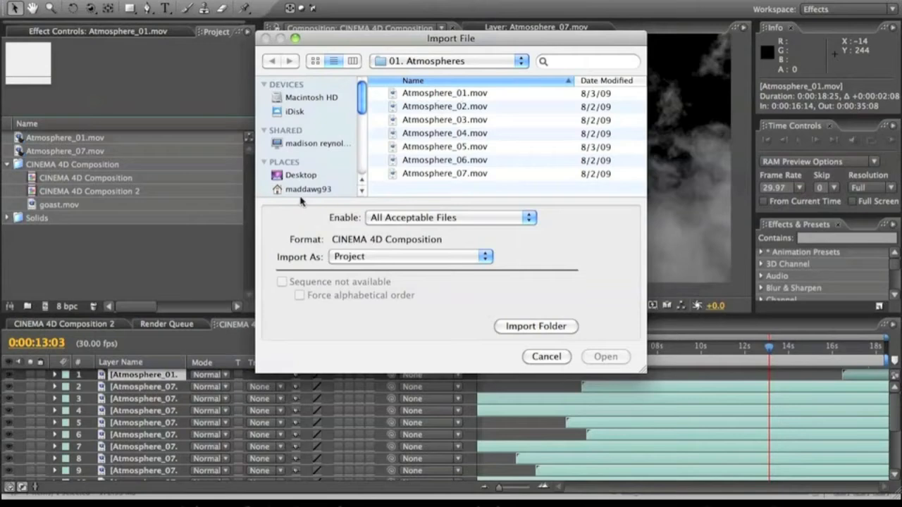
Import goast2.mov from the Desktop.
{"action": "left_click", "coordinate": [301, 175]}
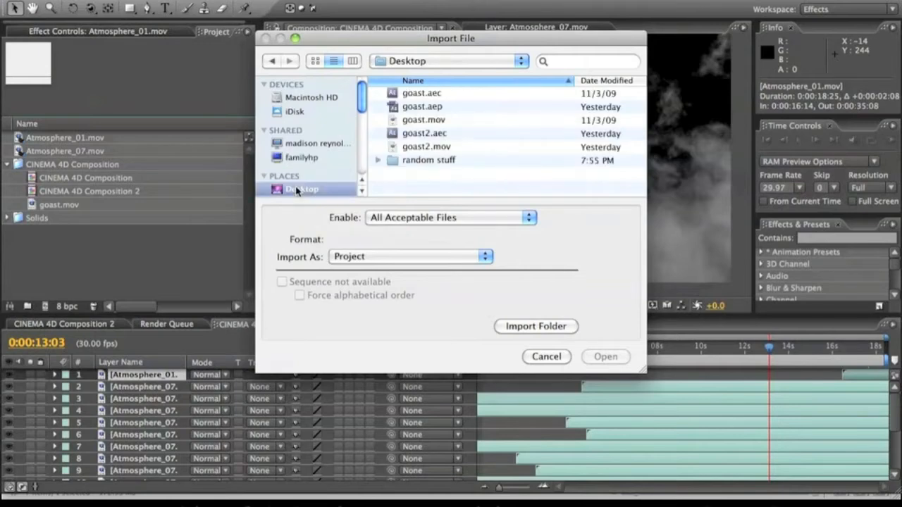
{"action": "left_click", "coordinate": [546, 357]}
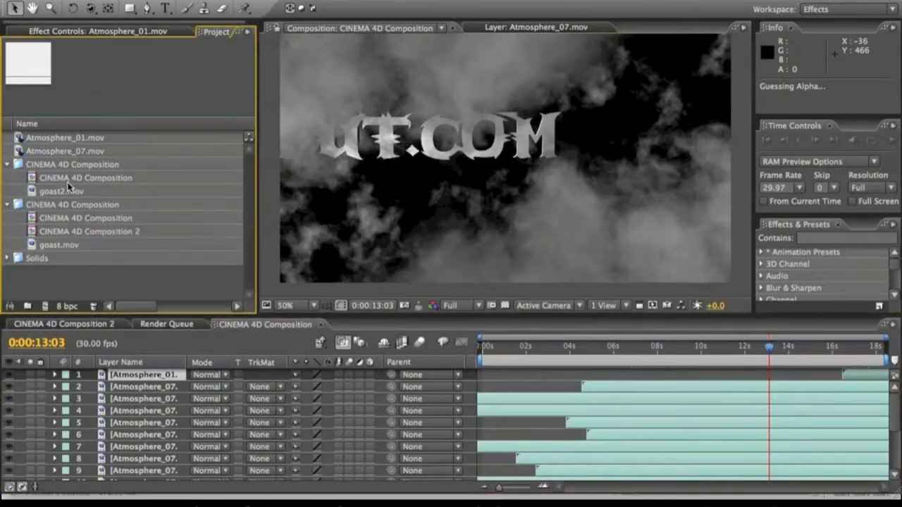
Change the CINEMA 4D Composition duration from 0:00:18:11 to 0:00:25:11.
{"action": "left_click", "coordinate": [85, 178]}
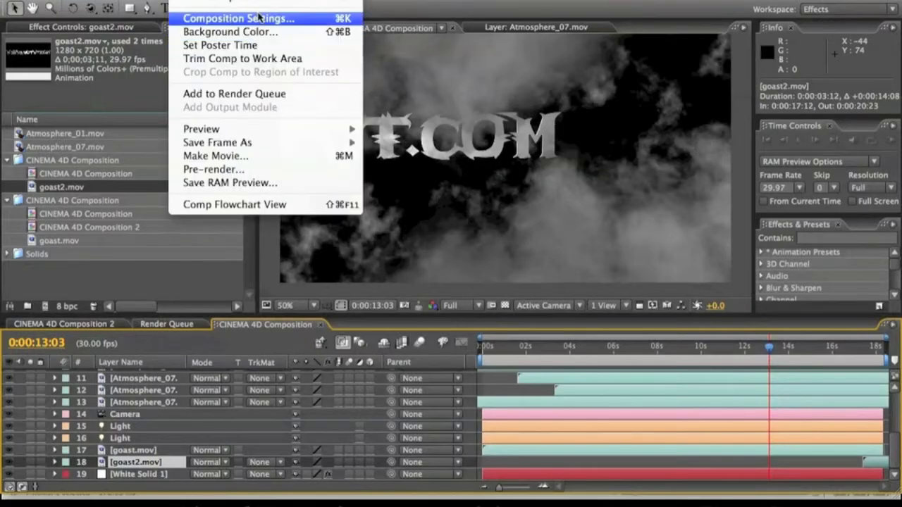
{"action": "left_click", "coordinate": [238, 17]}
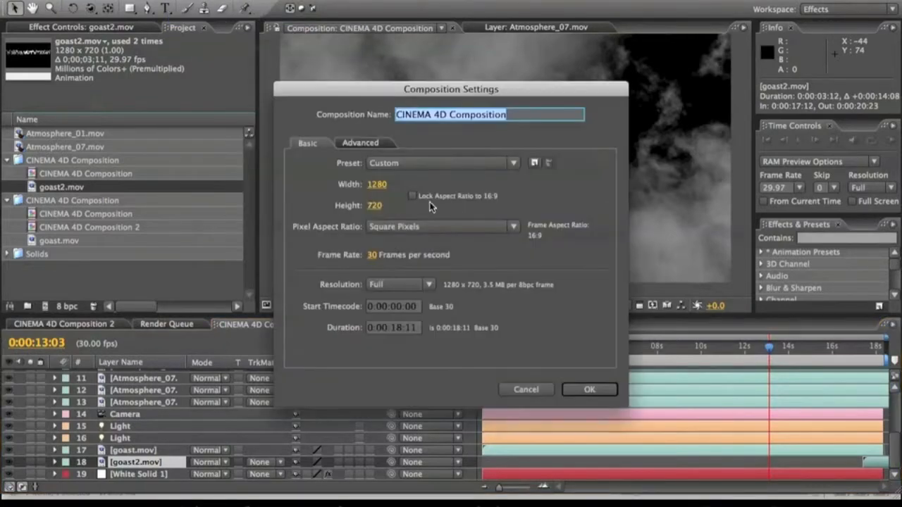
{"action": "left_click", "coordinate": [392, 327]}
{"action": "type", "text": "25"}
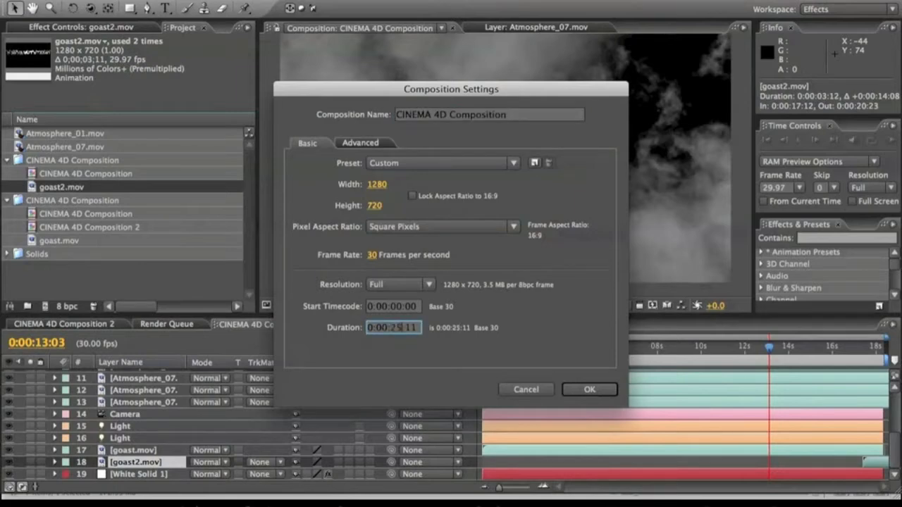
{"action": "left_click", "coordinate": [589, 388]}
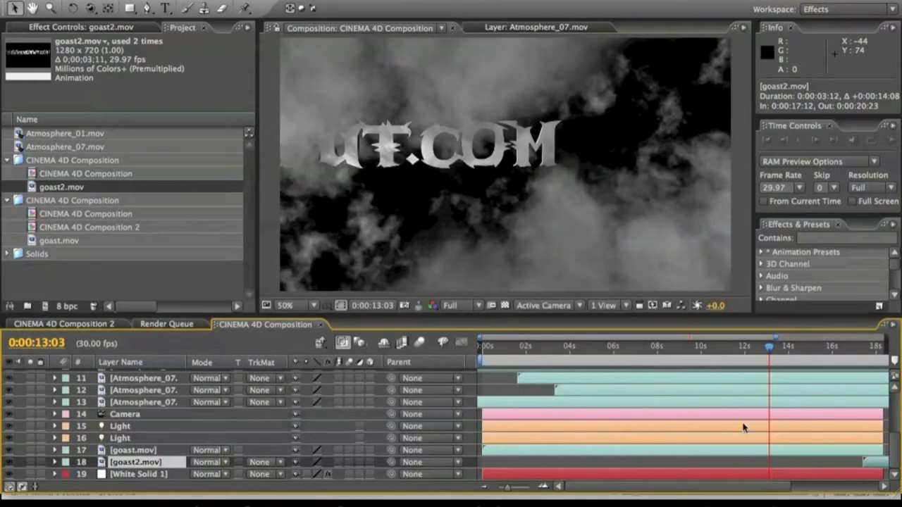
{"action": "mouse_move", "coordinate": [771, 426]}
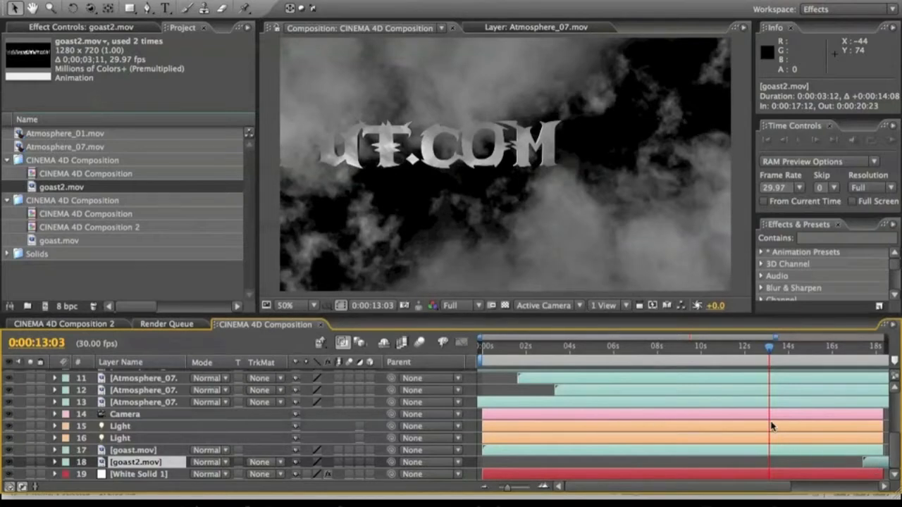
{"action": "mouse_move", "coordinate": [273, 393]}
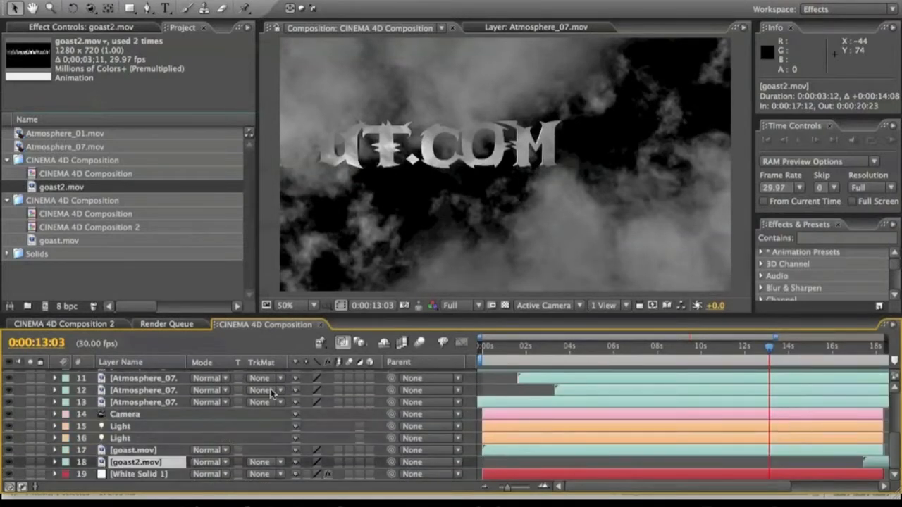
{"action": "left_click", "coordinate": [124, 413]}
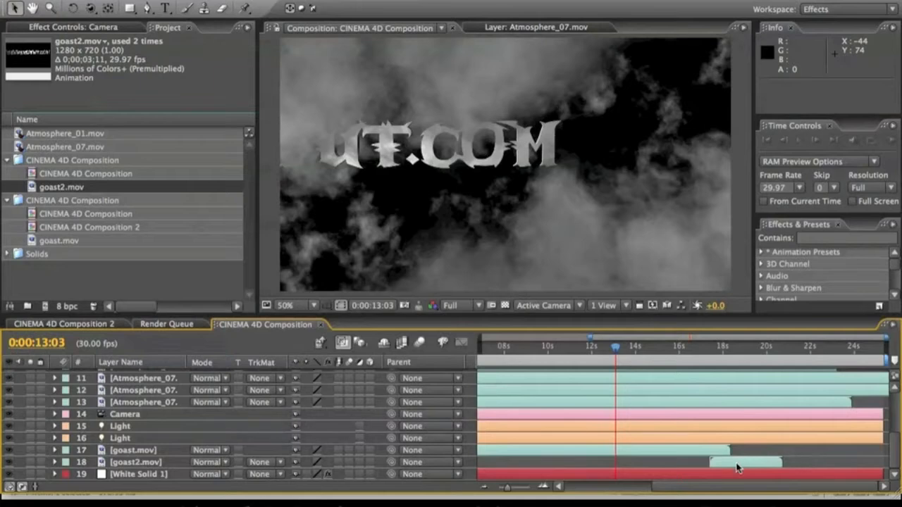
{"action": "right_click", "coordinate": [136, 462]}
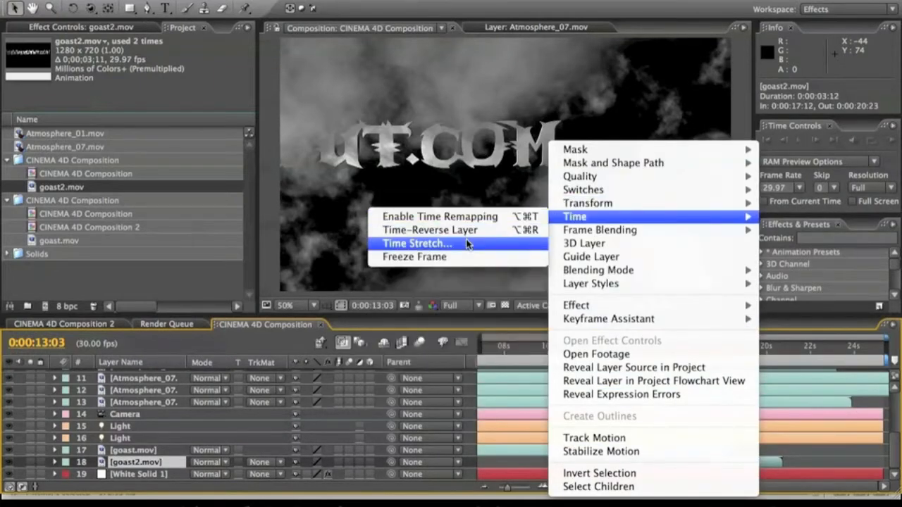
{"action": "left_click", "coordinate": [417, 243]}
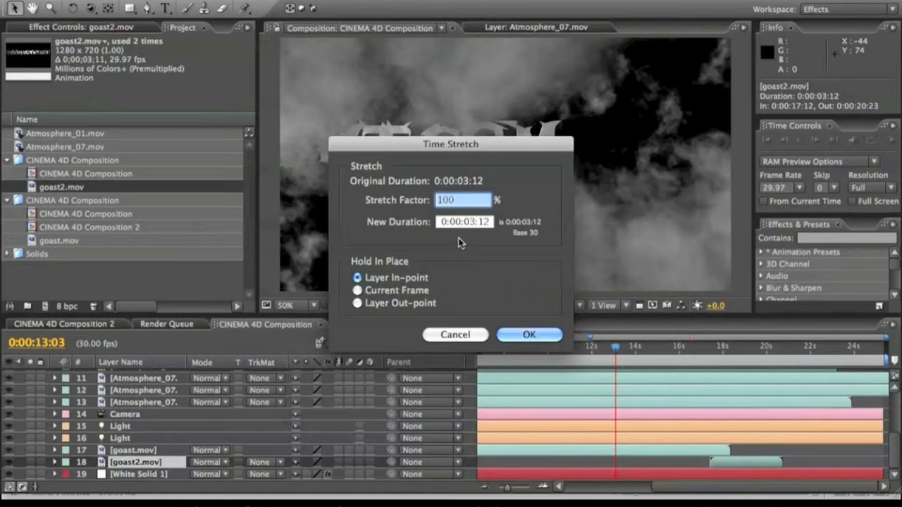
{"action": "left_click", "coordinate": [529, 335]}
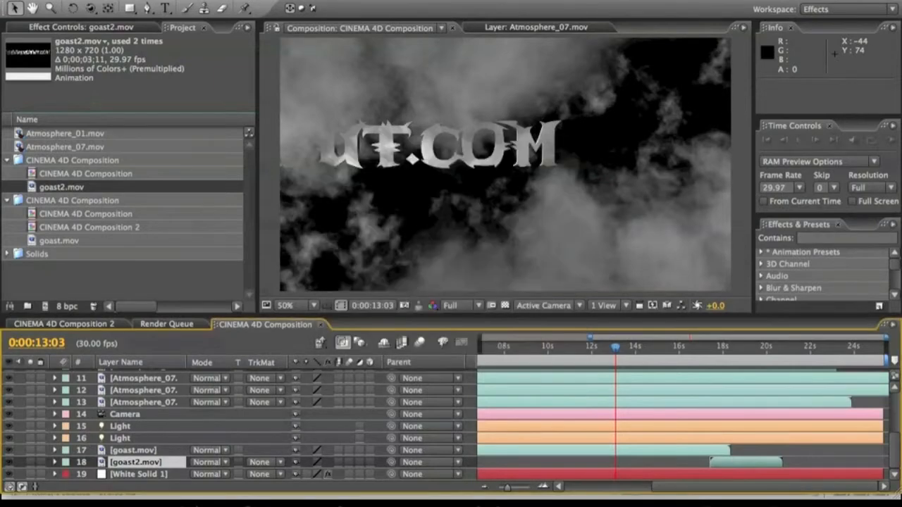
{"action": "mouse_move", "coordinate": [679, 312]}
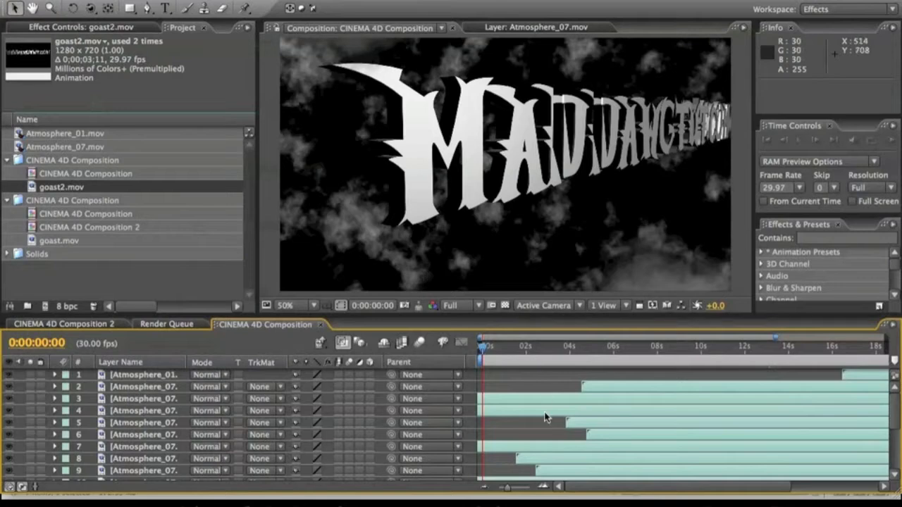
{"action": "mouse_move", "coordinate": [514, 417]}
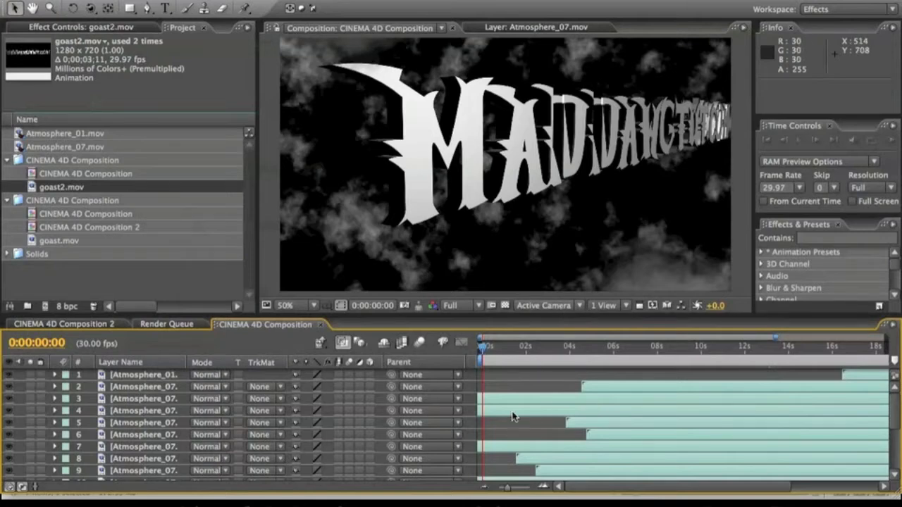
{"action": "left_click", "coordinate": [144, 410]}
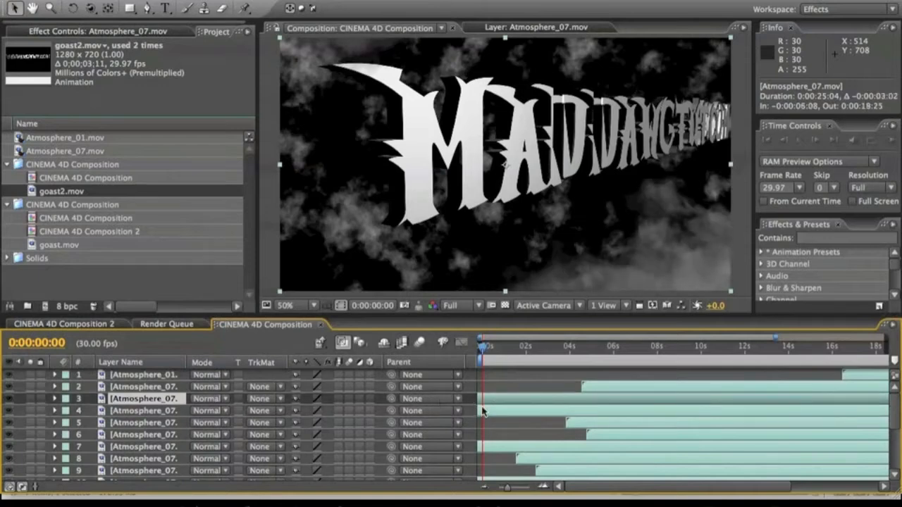
{"action": "scroll", "scroll_direction": "down", "scroll_amount": 3}
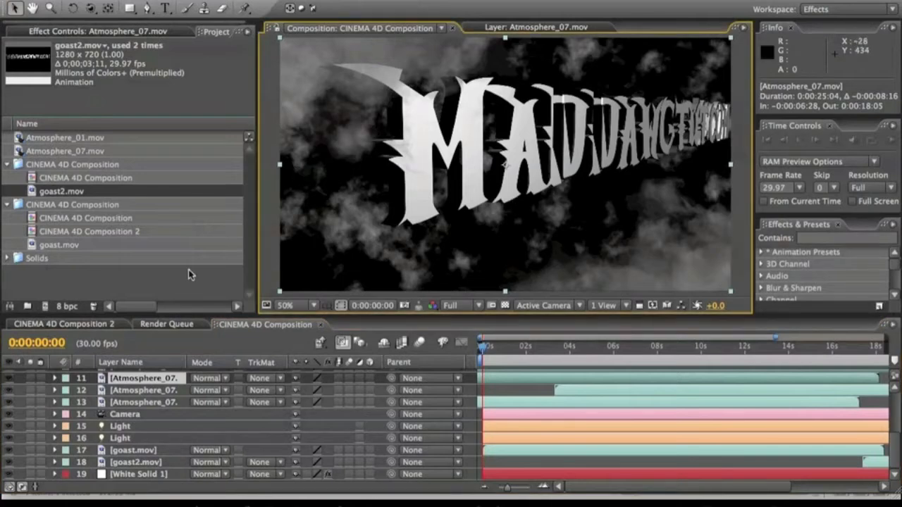
In Composition 2, add Exposure to the nested layer and scrub exposure up, then back.
{"action": "left_click", "coordinate": [62, 323]}
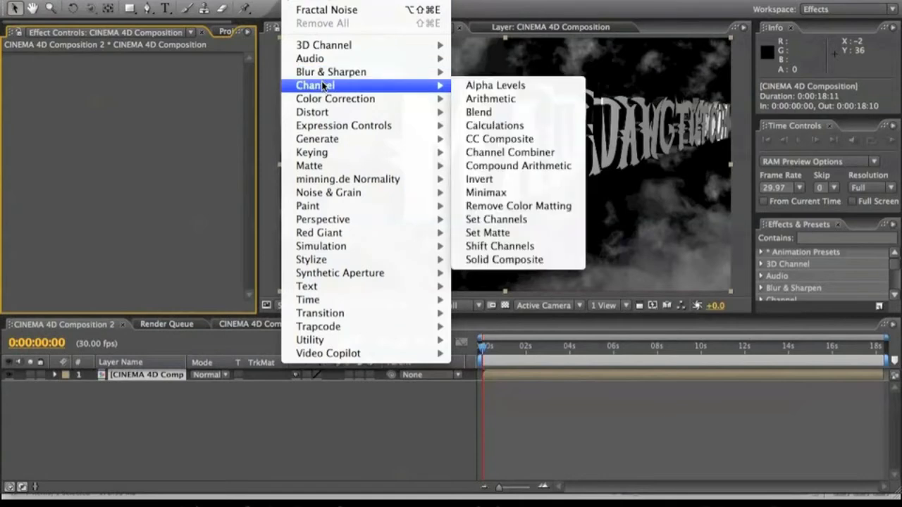
{"action": "mouse_move", "coordinate": [335, 98]}
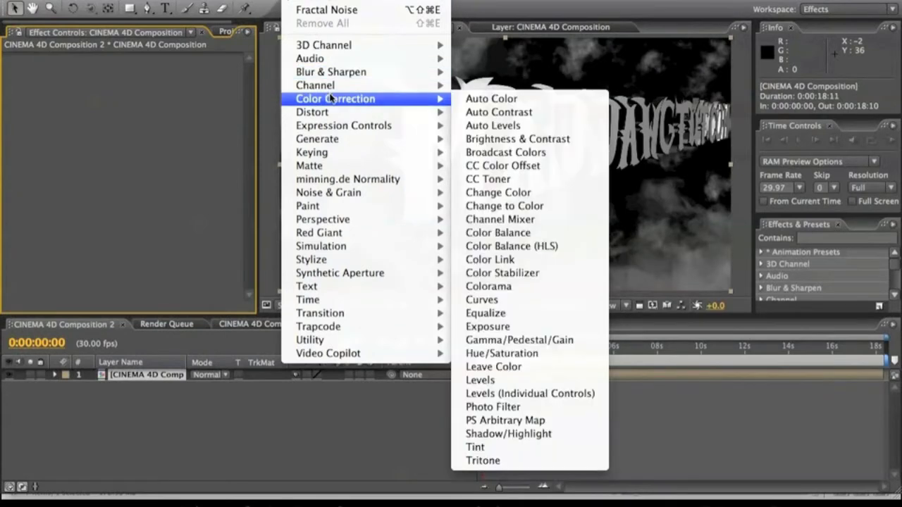
{"action": "mouse_move", "coordinate": [487, 326]}
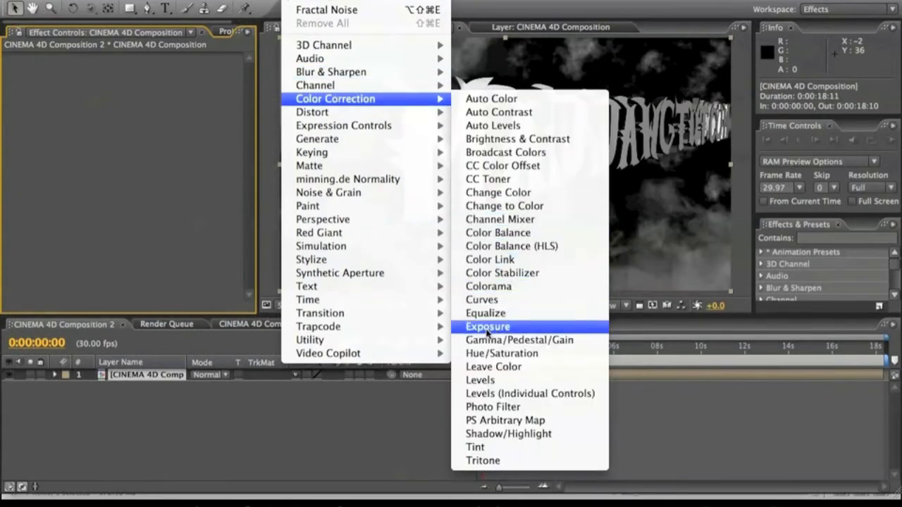
{"action": "left_click", "coordinate": [486, 326]}
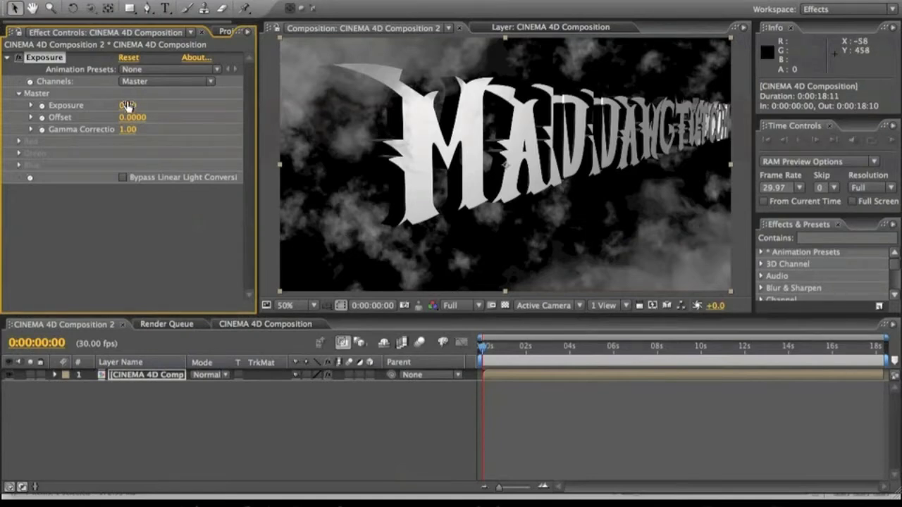
{"action": "left_click_drag", "start_coordinate": [128, 105], "coordinate": [148, 105]}
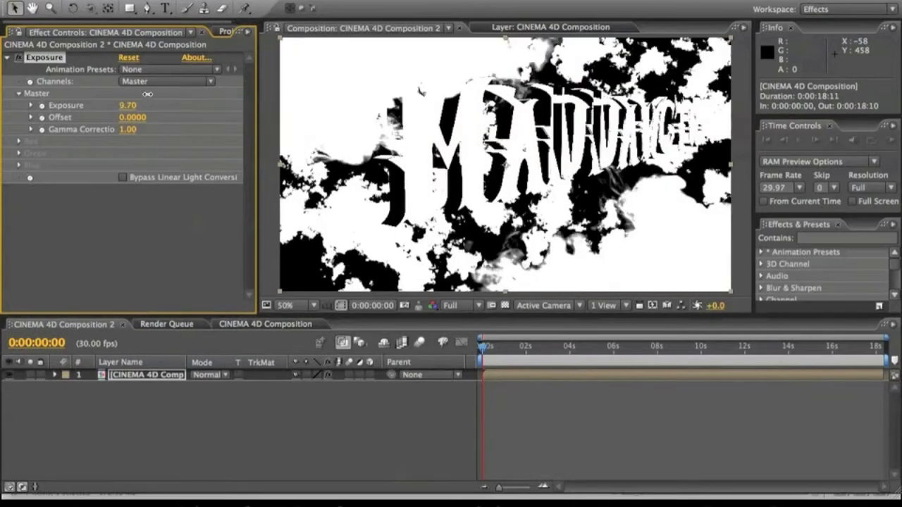
{"action": "left_click_drag", "start_coordinate": [128, 105], "coordinate": [123, 105]}
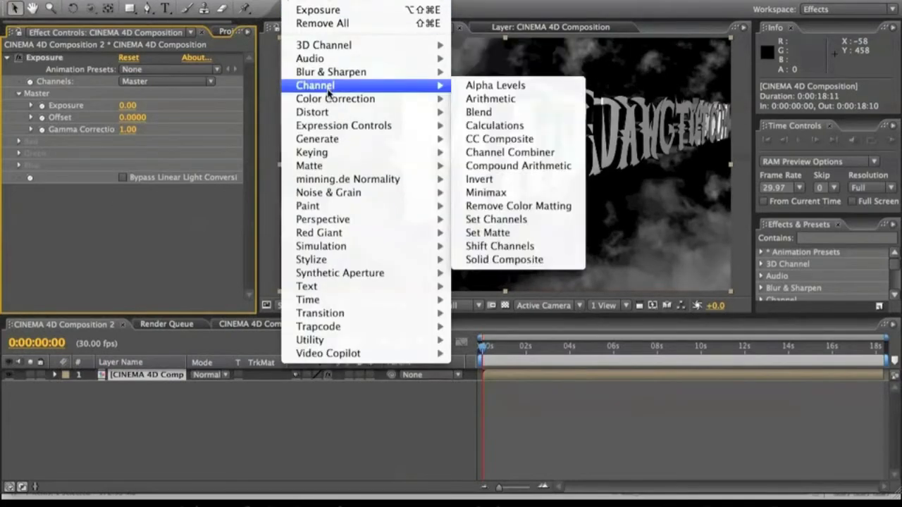
{"action": "mouse_move", "coordinate": [336, 99]}
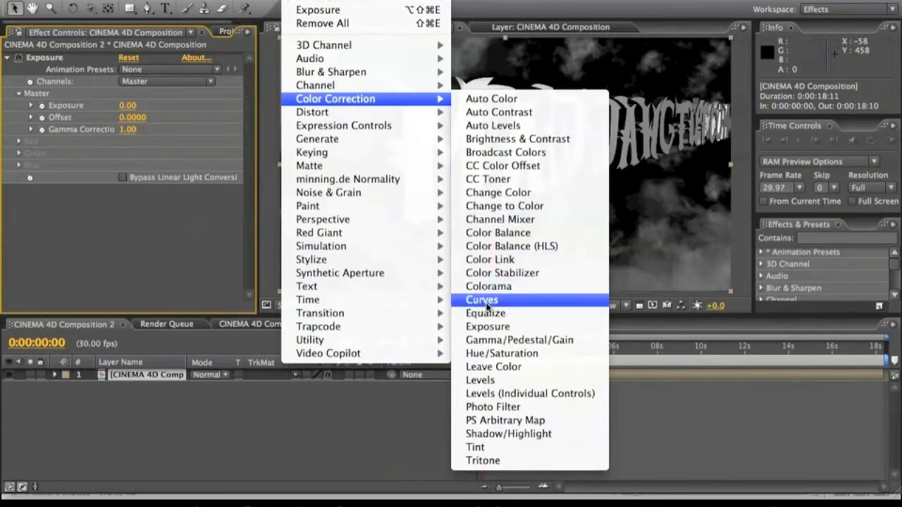
Add a Curves effect and bow the RGB curve downward to darken the clouds.
{"action": "left_click", "coordinate": [481, 300]}
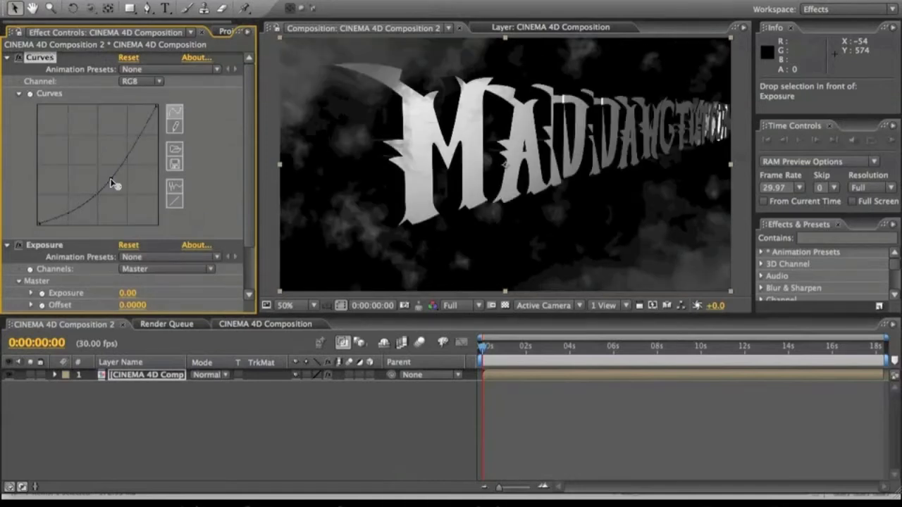
{"action": "left_click_drag", "start_coordinate": [112, 186], "coordinate": [111, 180]}
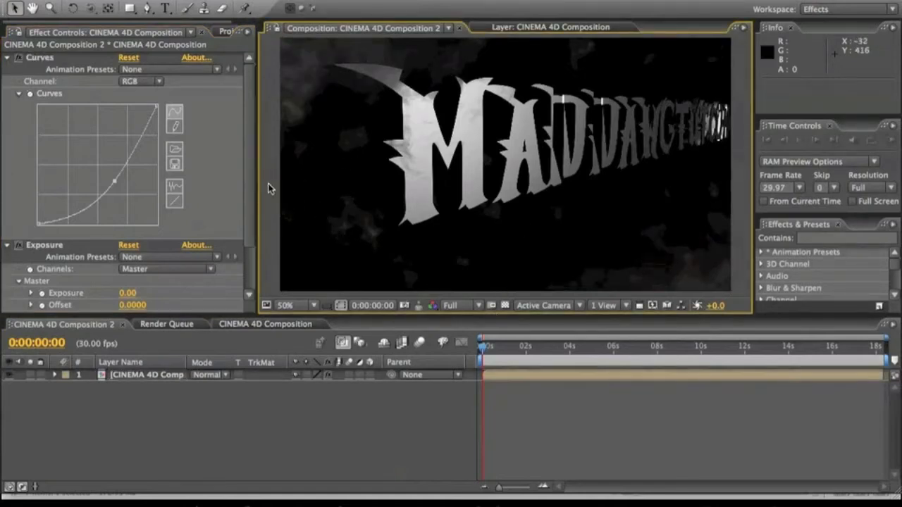
{"action": "mouse_move", "coordinate": [587, 343]}
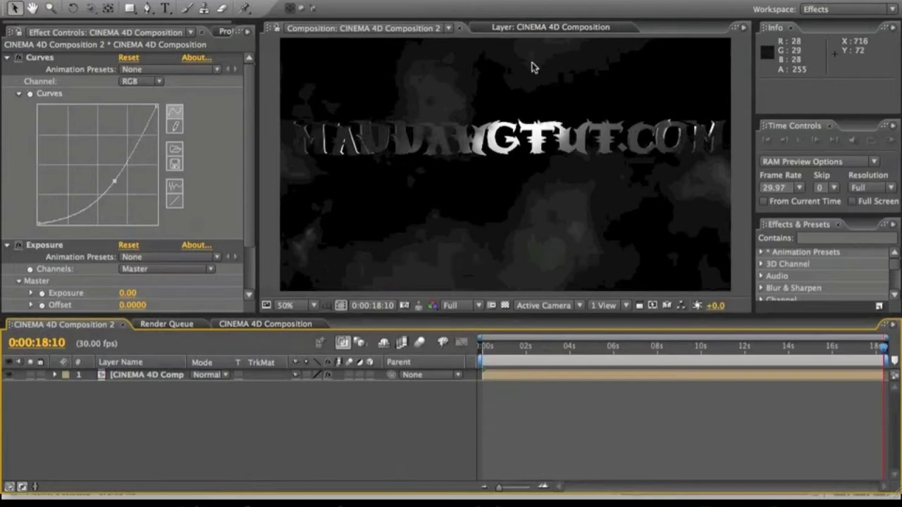
{"action": "mouse_move", "coordinate": [345, 107]}
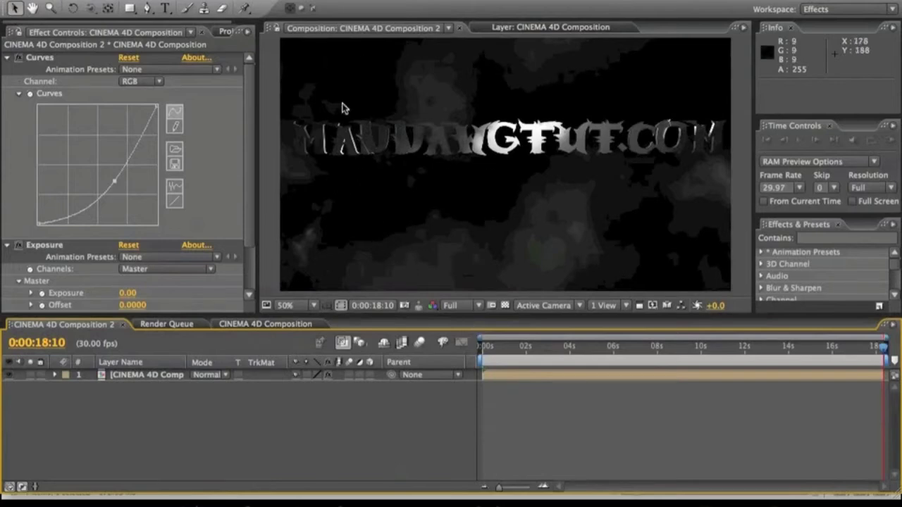
{"action": "left_click", "coordinate": [265, 323]}
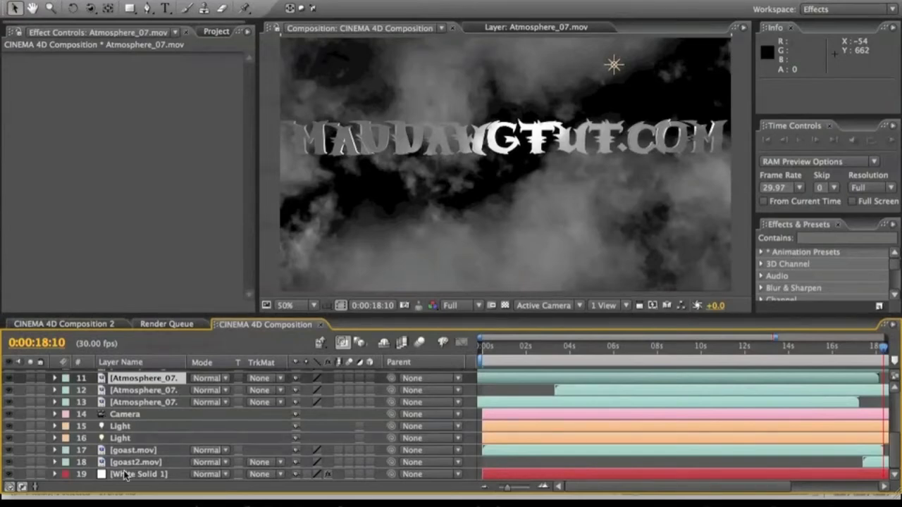
{"action": "left_click", "coordinate": [138, 474]}
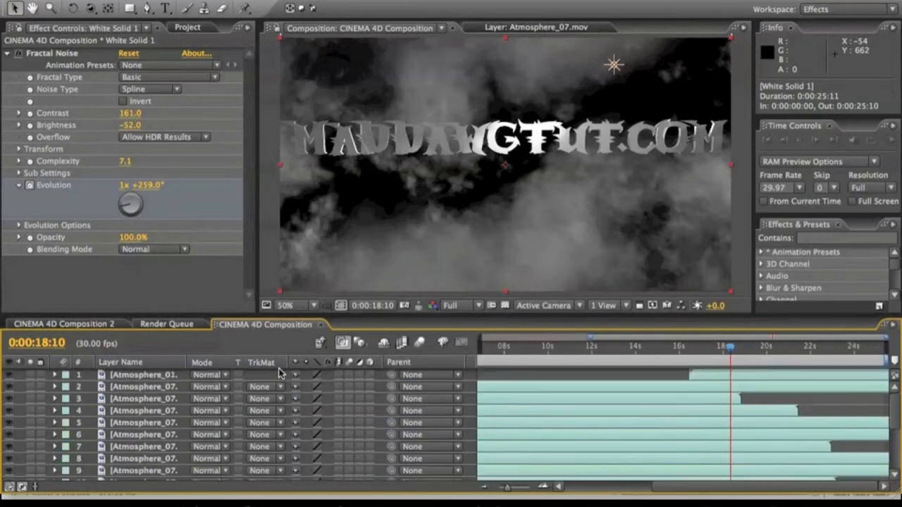
{"action": "left_click", "coordinate": [64, 324]}
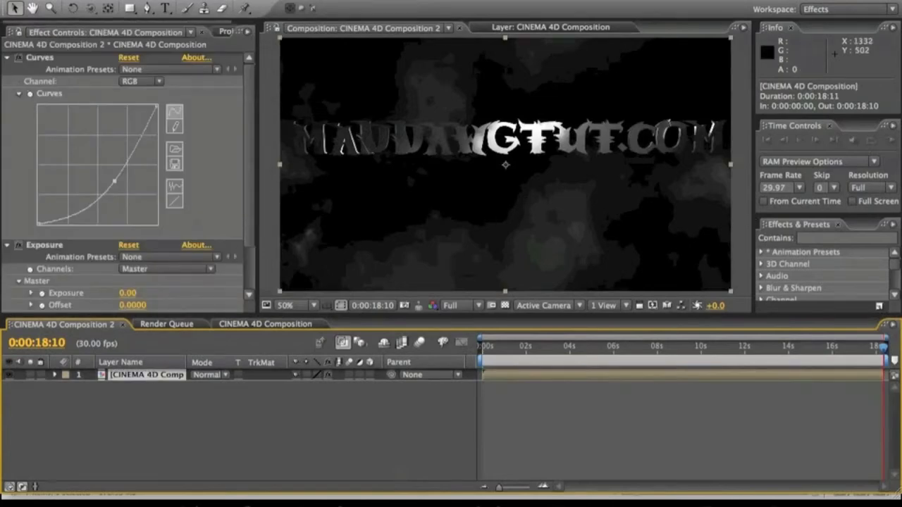
{"action": "left_click", "coordinate": [842, 238]}
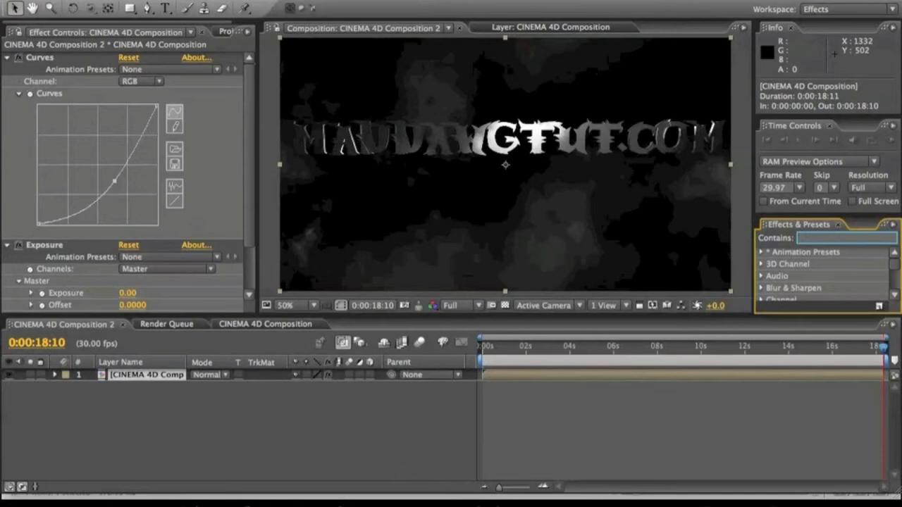
Apply the AfterShake Footage preset and set Speed to 5, Amount and Rotation to 0.
{"action": "type", "text": "aff"}
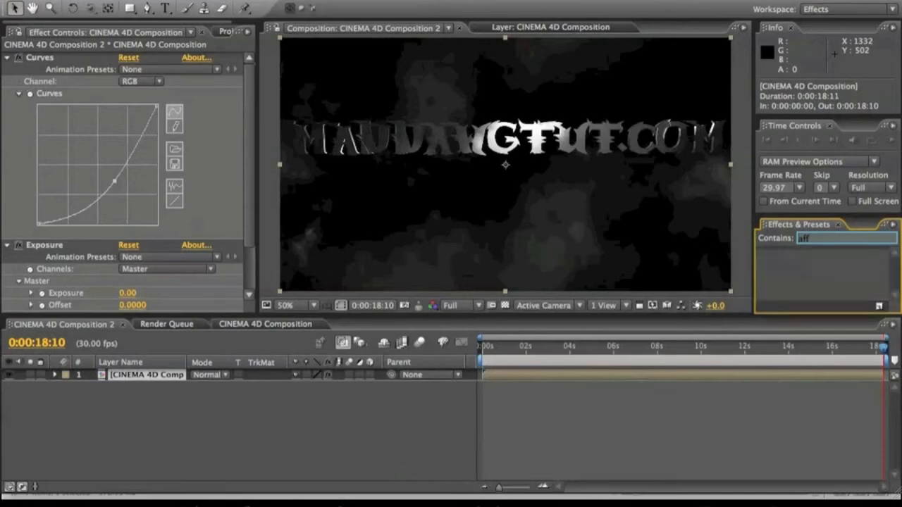
{"action": "type", "text": "aff"}
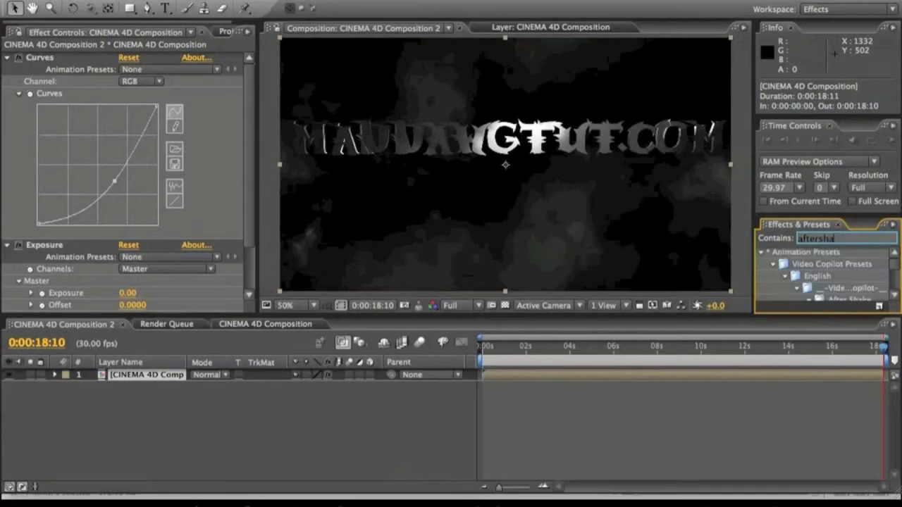
{"action": "type", "text": "ke"}
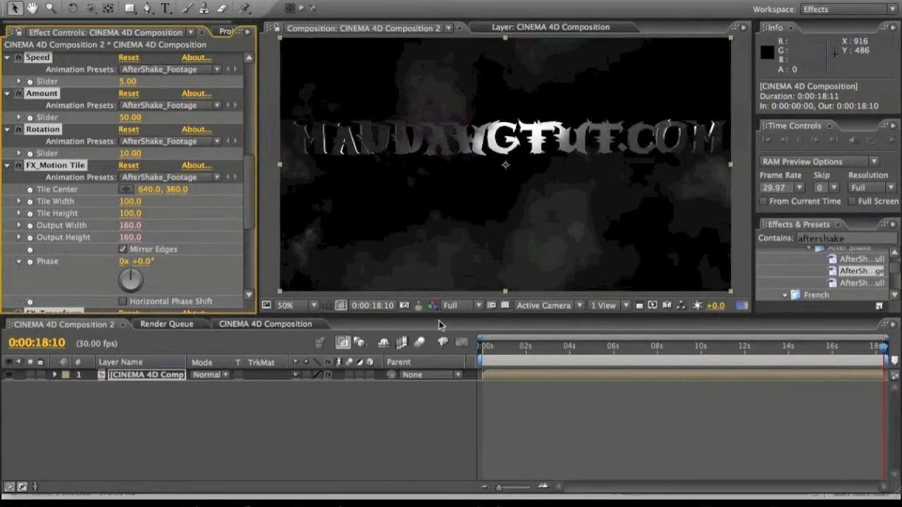
{"action": "left_click", "coordinate": [484, 346]}
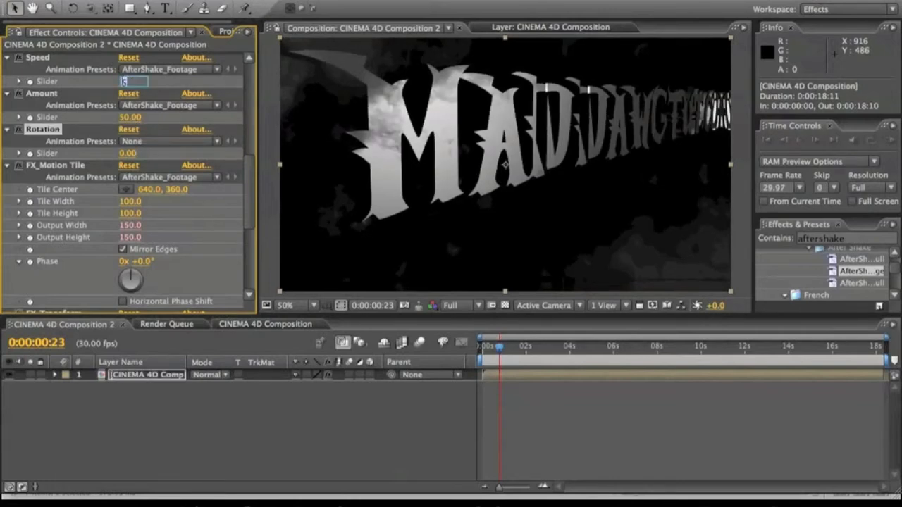
{"action": "type", "text": "5.00"}
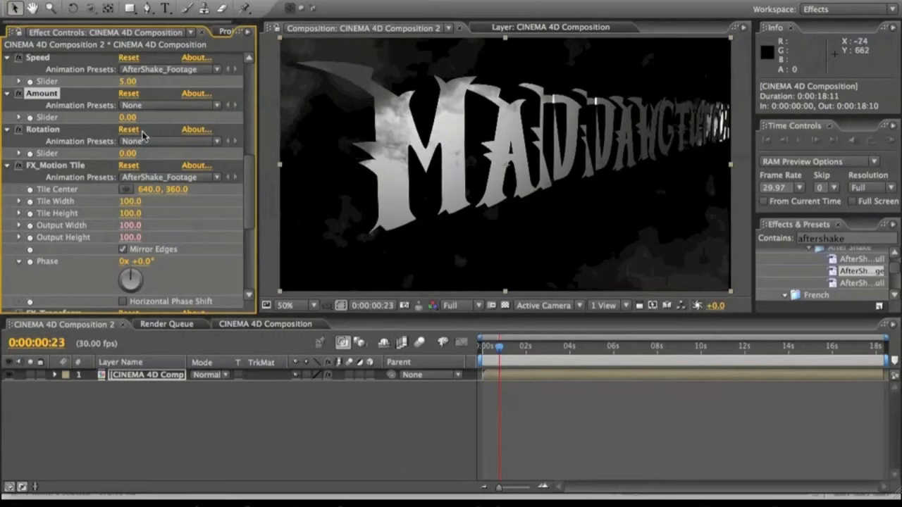
{"action": "scroll", "scroll_direction": "down", "scroll_amount": 3}
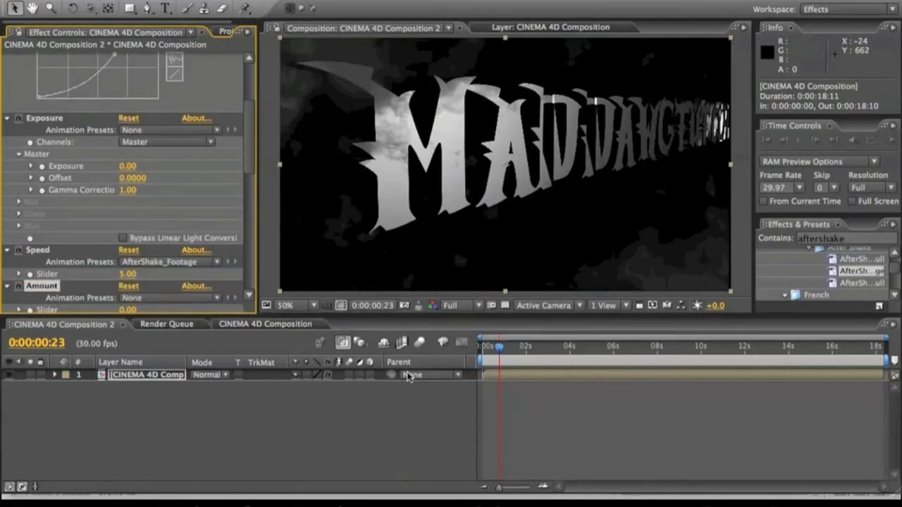
Keyframe Exposure to 8.50 near two seconds, back to 0.00 at 0:00:02:04.
{"action": "left_click", "coordinate": [486, 346]}
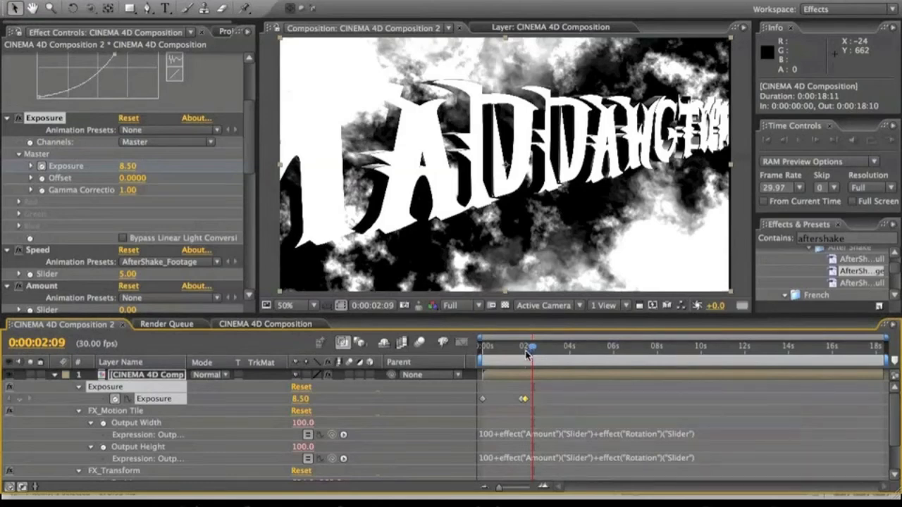
{"action": "left_click_drag", "start_coordinate": [529, 346], "coordinate": [527, 346]}
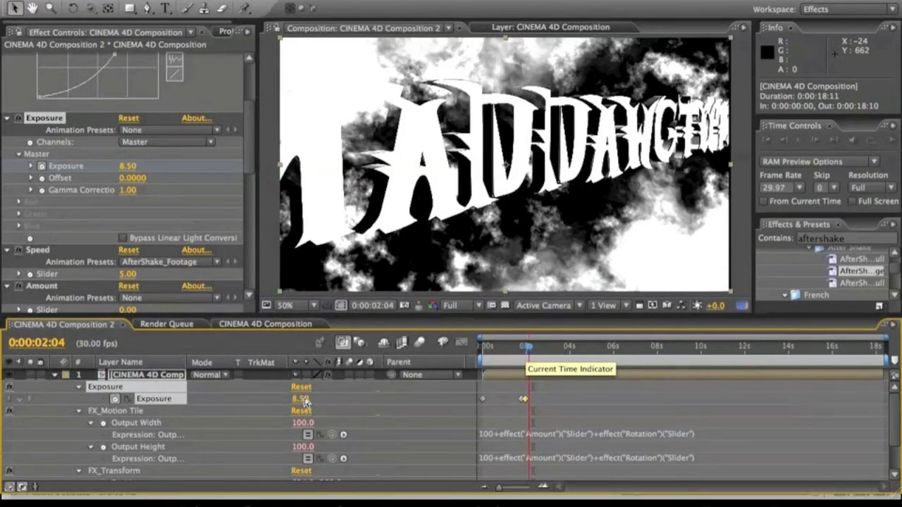
{"action": "double_click", "coordinate": [306, 398]}
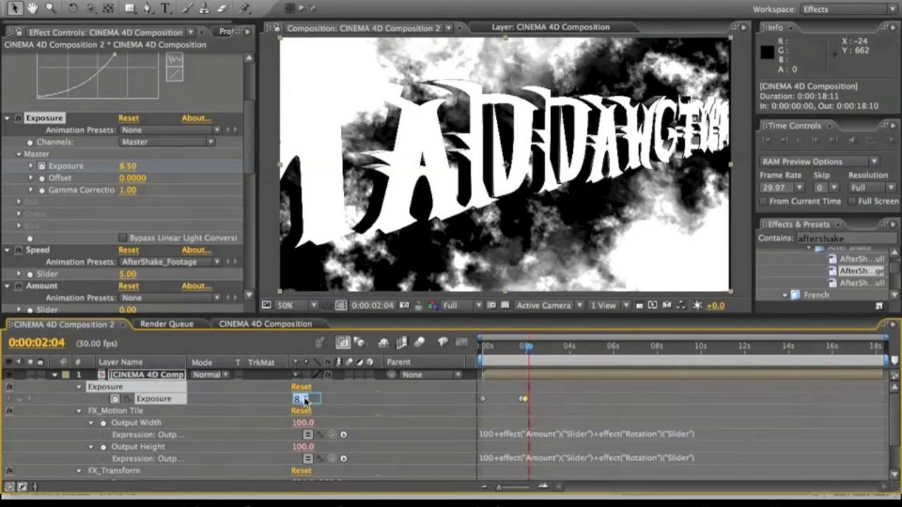
{"action": "type", "text": "0.00"}
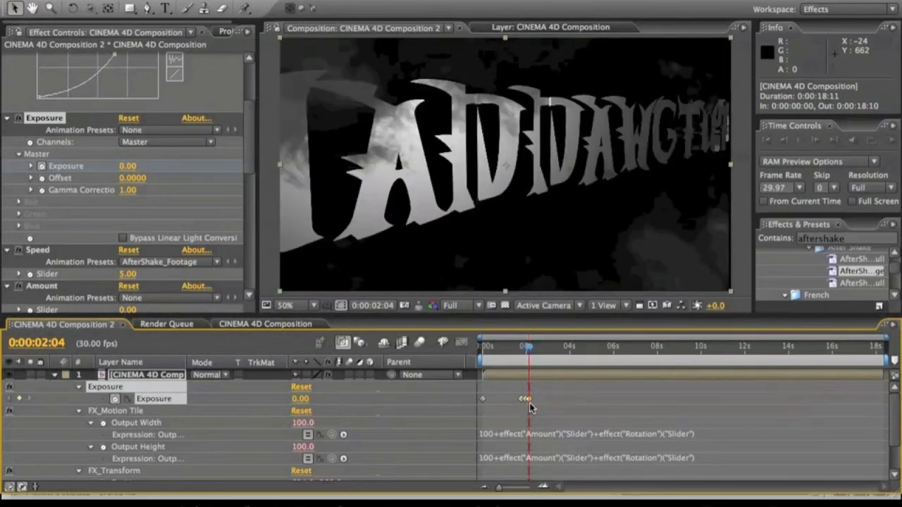
{"action": "left_click", "coordinate": [527, 398]}
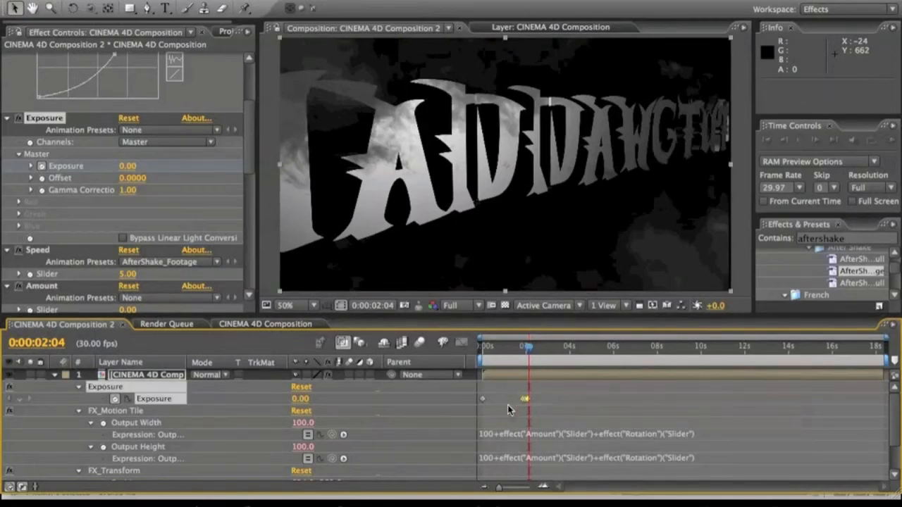
Paste the three Exposure flash keyframes at several later times.
{"action": "key", "text": "cmd+v"}
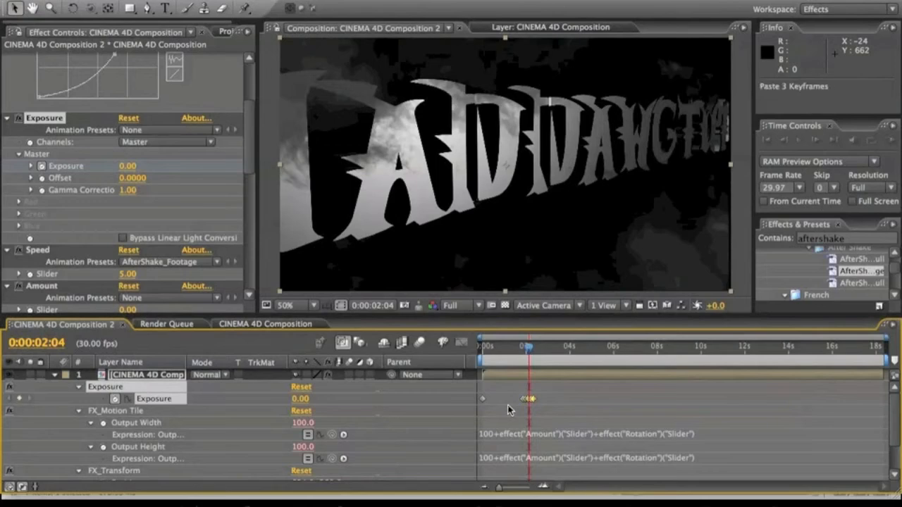
{"action": "left_click", "coordinate": [549, 400]}
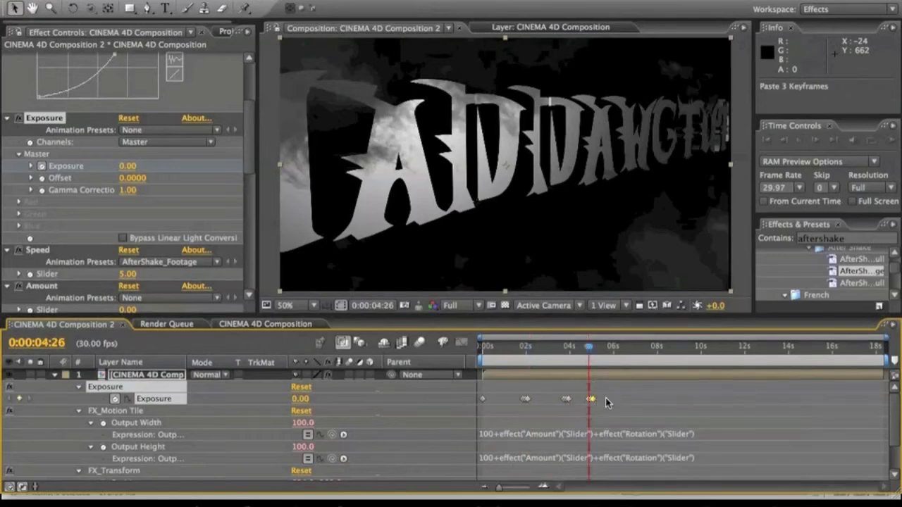
{"action": "left_click", "coordinate": [588, 398]}
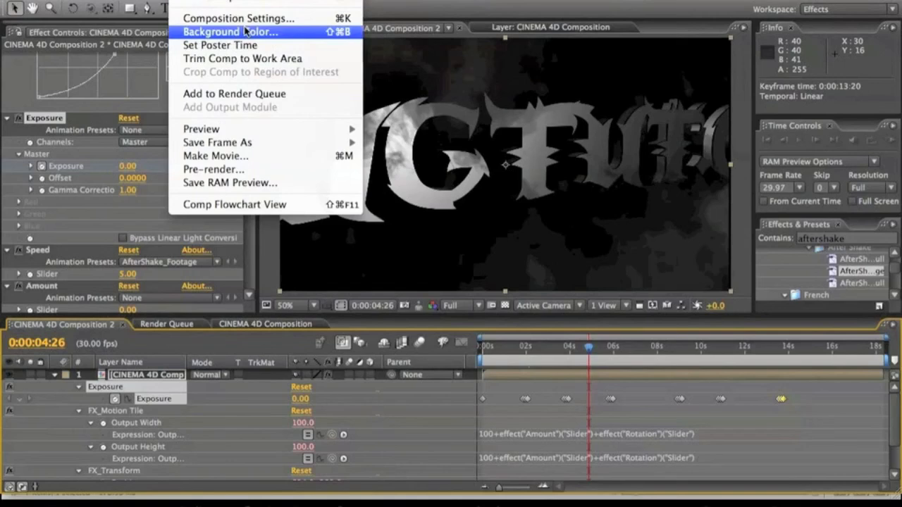
{"action": "mouse_move", "coordinate": [238, 18]}
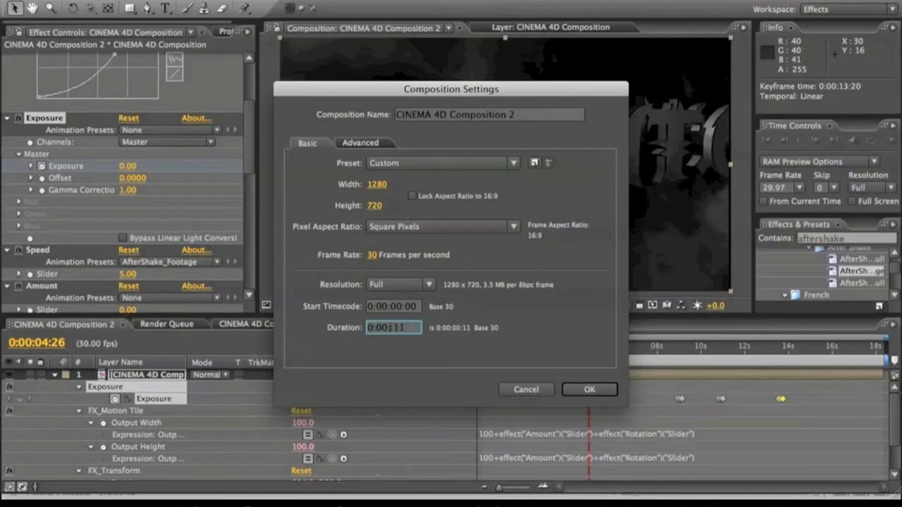
Lengthen Composition 2 so its timeline runs past 24 seconds.
{"action": "left_click", "coordinate": [589, 389]}
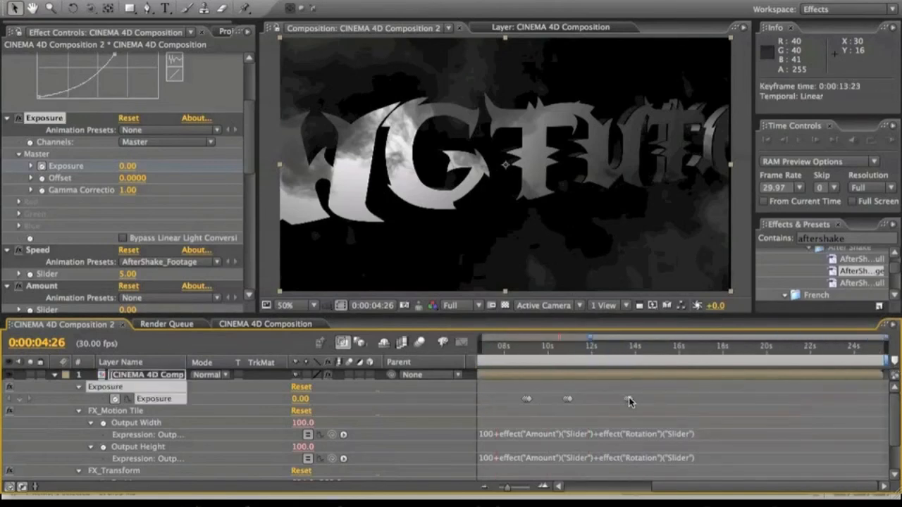
Add Exposure flash clusters beyond 22 seconds and return the playhead to the start.
{"action": "left_click", "coordinate": [662, 346]}
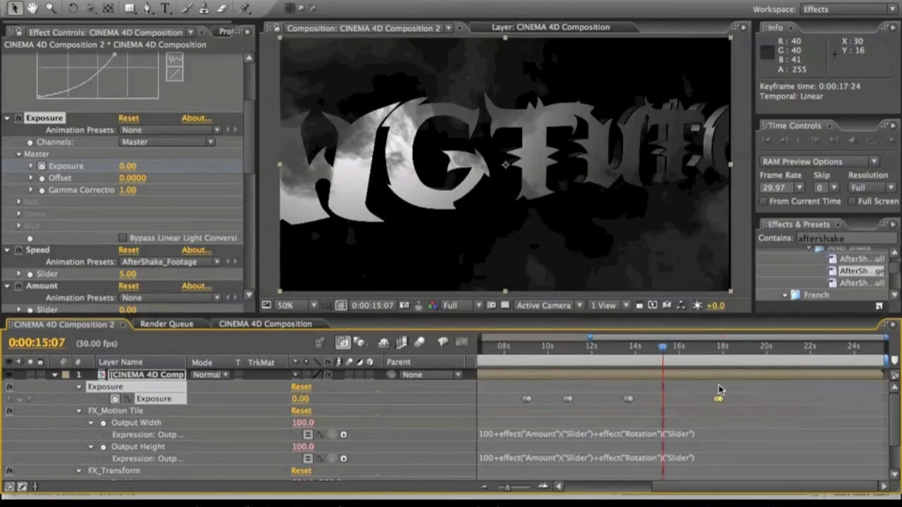
{"action": "left_click", "coordinate": [751, 346]}
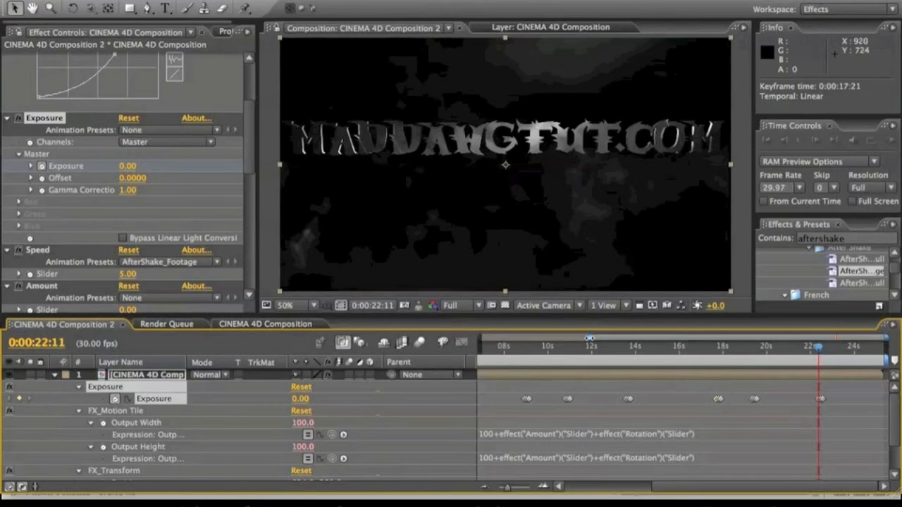
{"action": "left_click", "coordinate": [534, 346]}
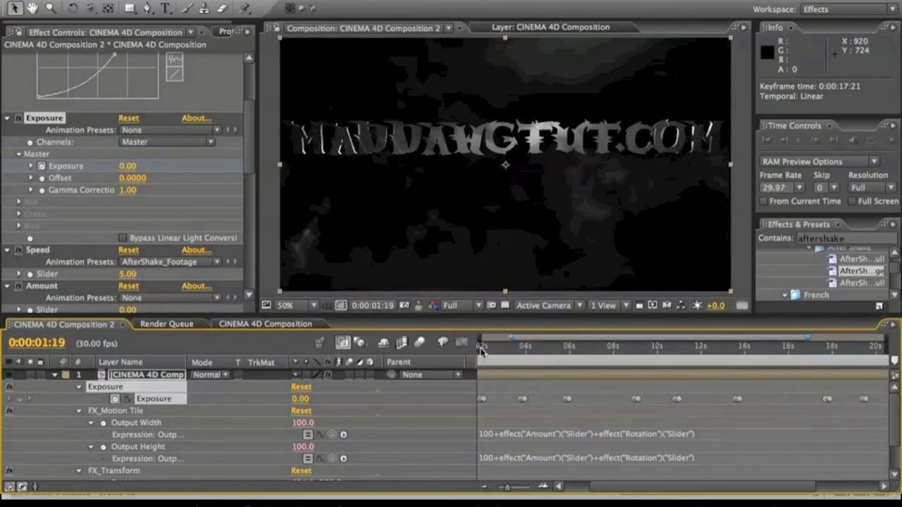
{"action": "left_click", "coordinate": [482, 346]}
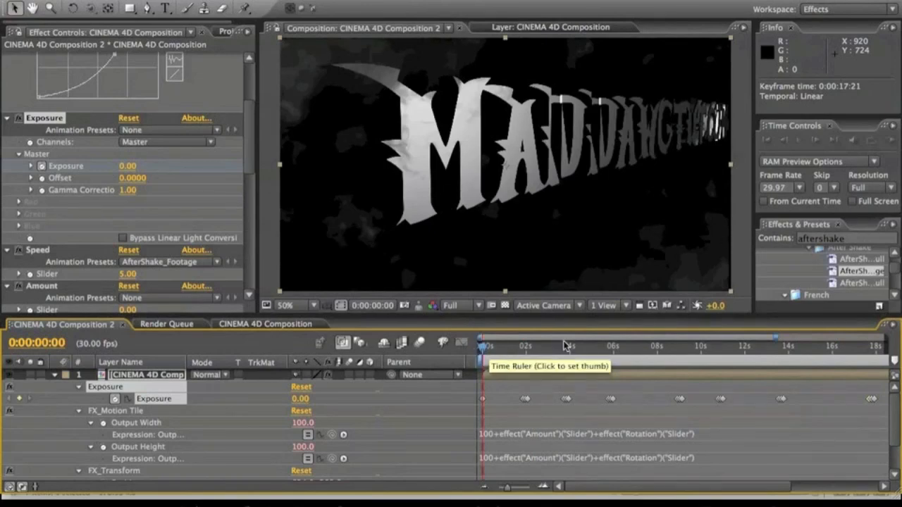
{"action": "mouse_move", "coordinate": [523, 357]}
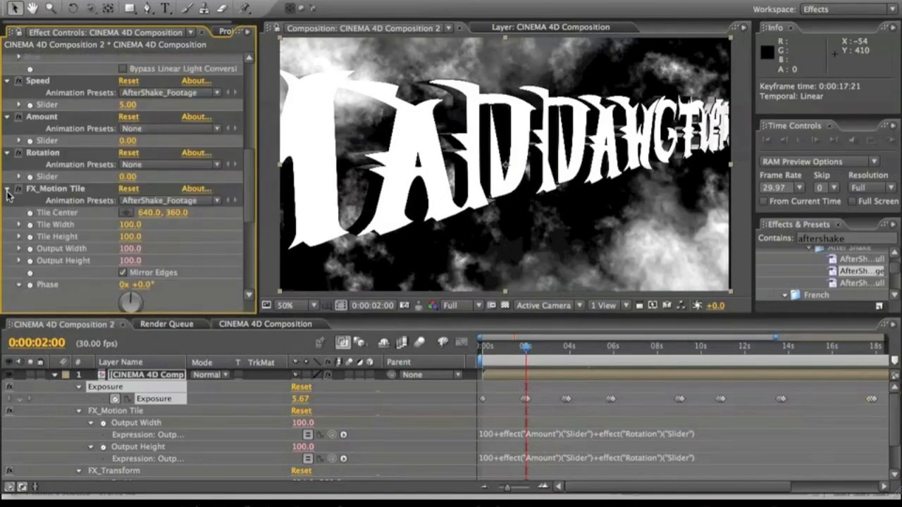
Collapse FX_Motion Tile and keyframe Amount and Rotation at 0 at two seconds.
{"action": "left_click", "coordinate": [7, 188]}
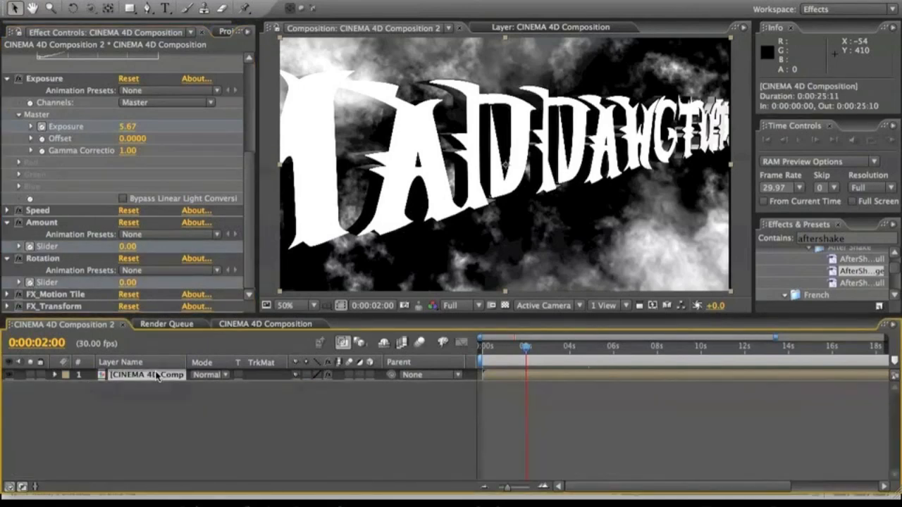
{"action": "left_click", "coordinate": [51, 374]}
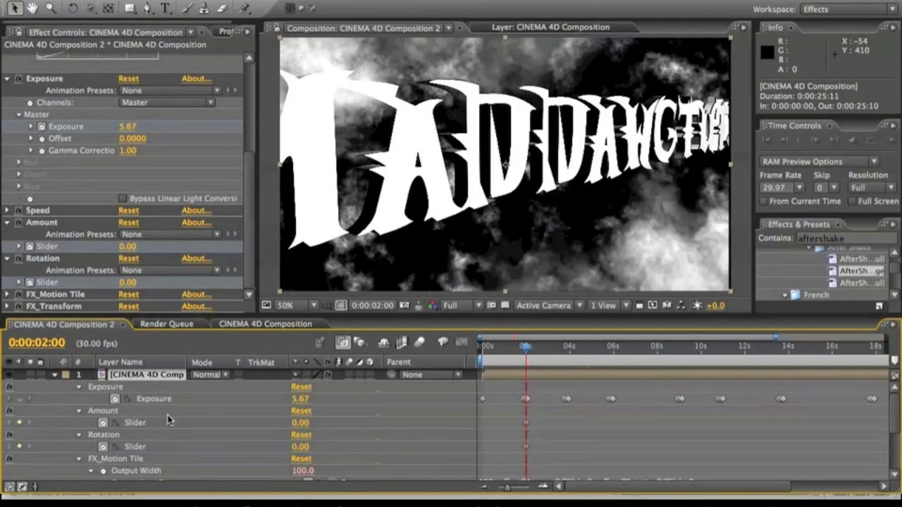